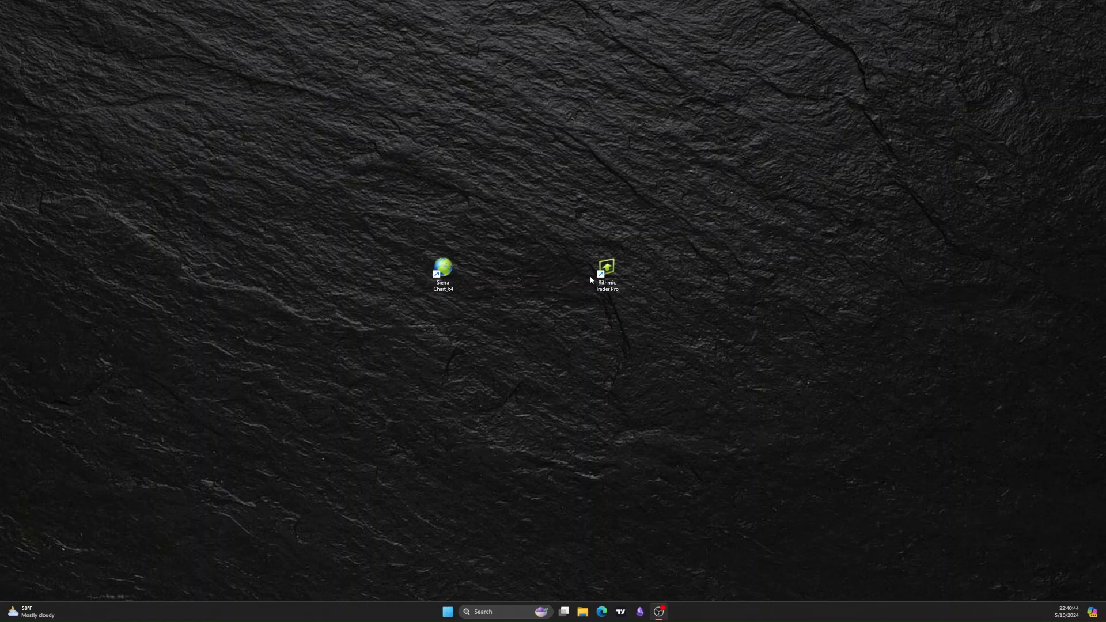
{"action": "mouse_move", "coordinate": [673, 572]}
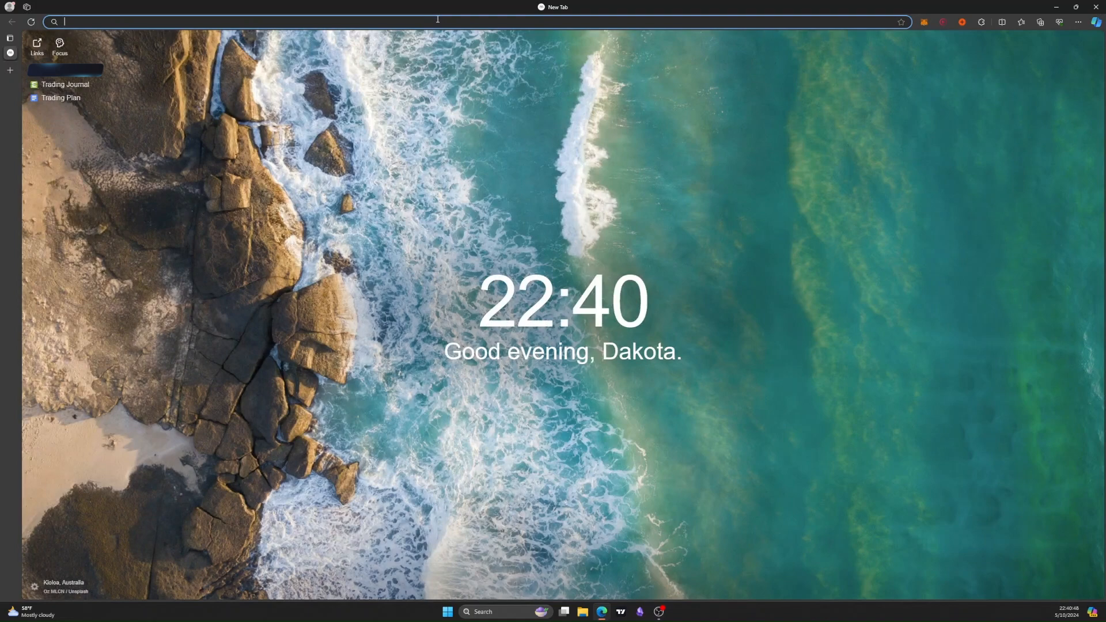
Step: Search for Rithmic in Edge, then download and open the R|Trader Pro installer
{"action": "type", "text": "rithm"}
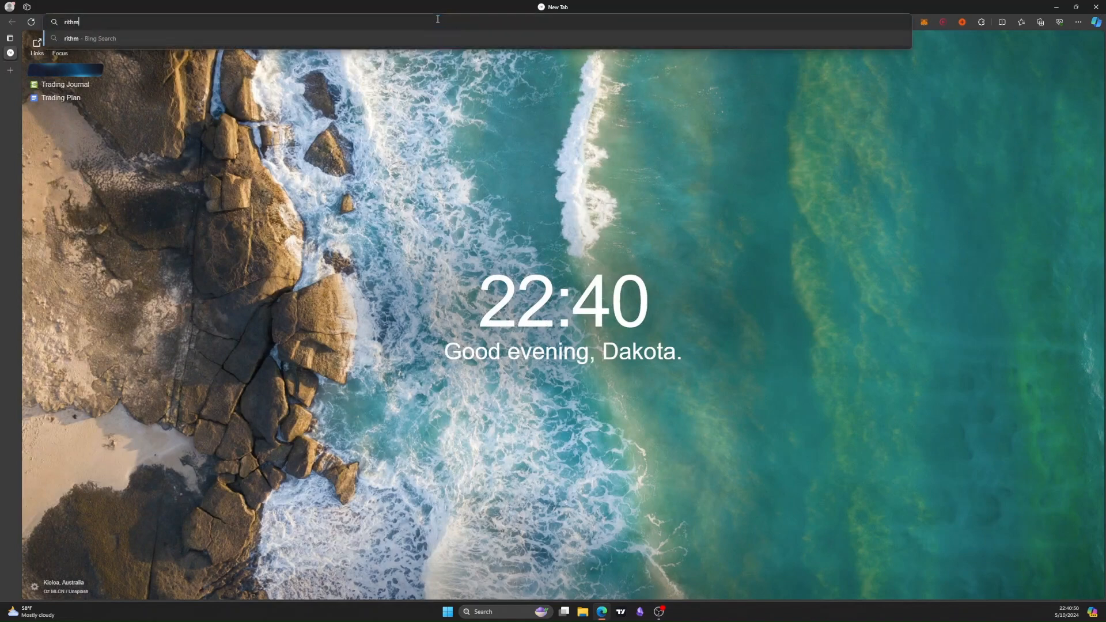
{"action": "key", "text": "Return"}
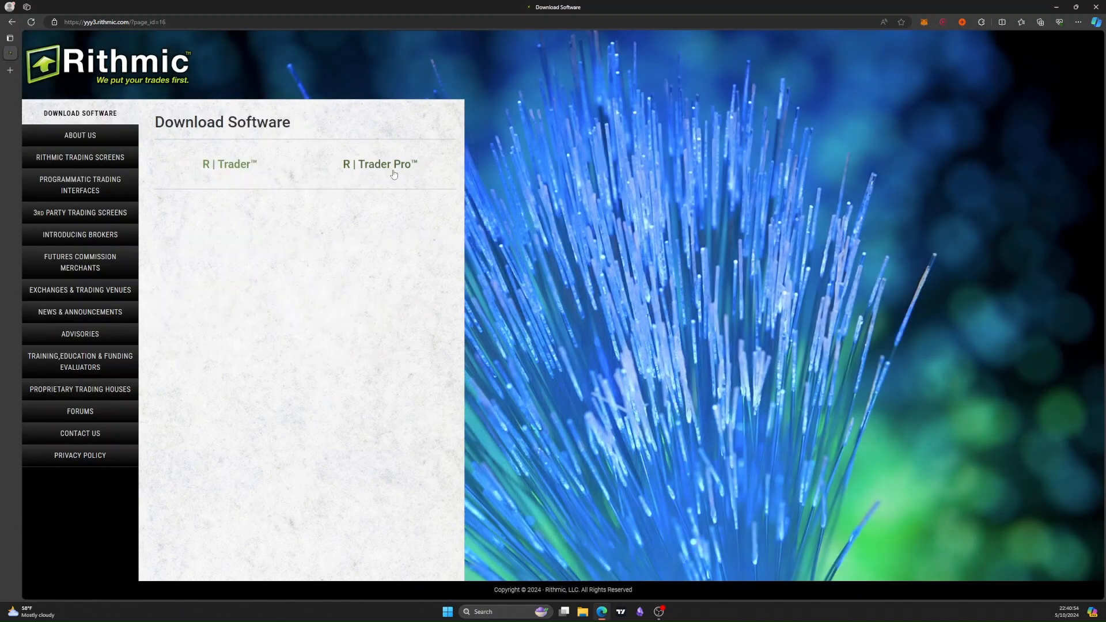
{"action": "left_click", "coordinate": [380, 164]}
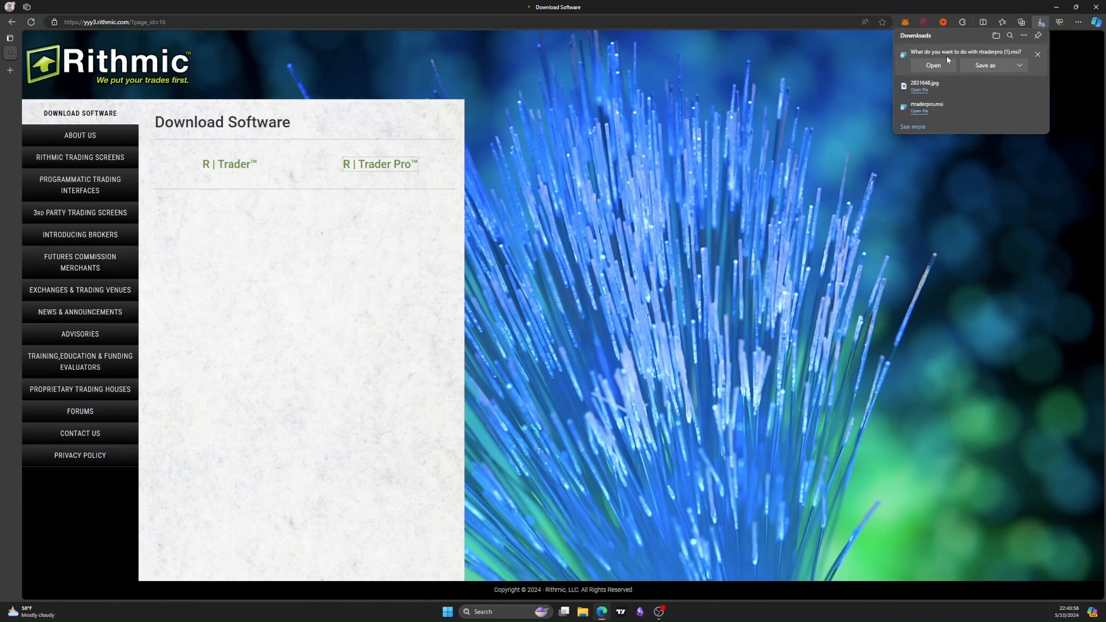
{"action": "left_click", "coordinate": [1037, 55]}
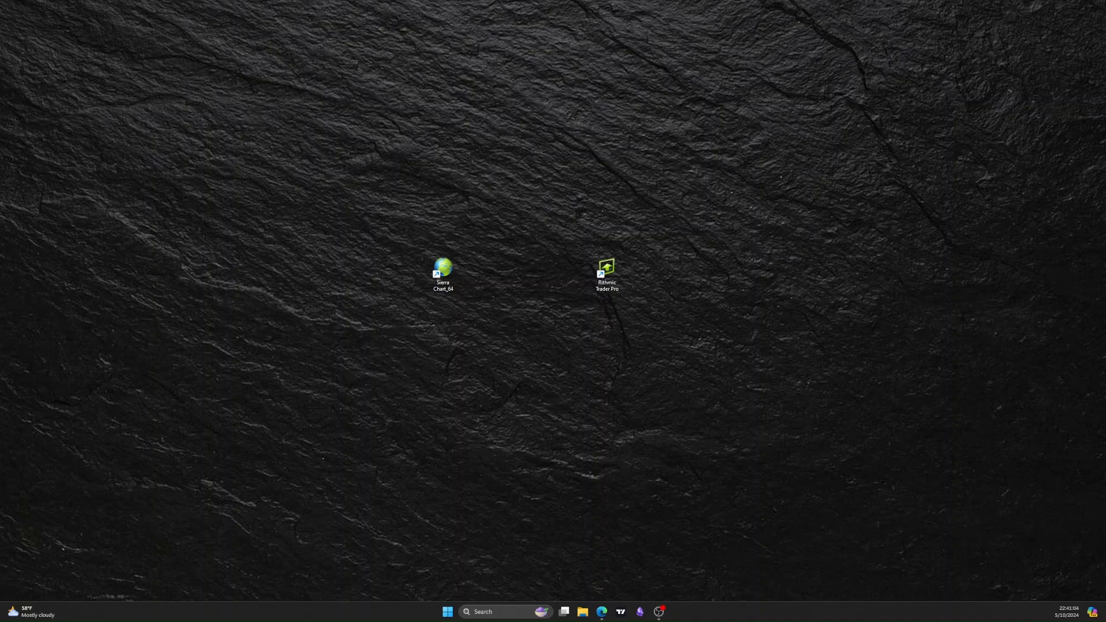
Step: Launch R|Trader Pro and set System to TopstepTrader and Gateway to Chicago Area
{"action": "double_click", "coordinate": [606, 270]}
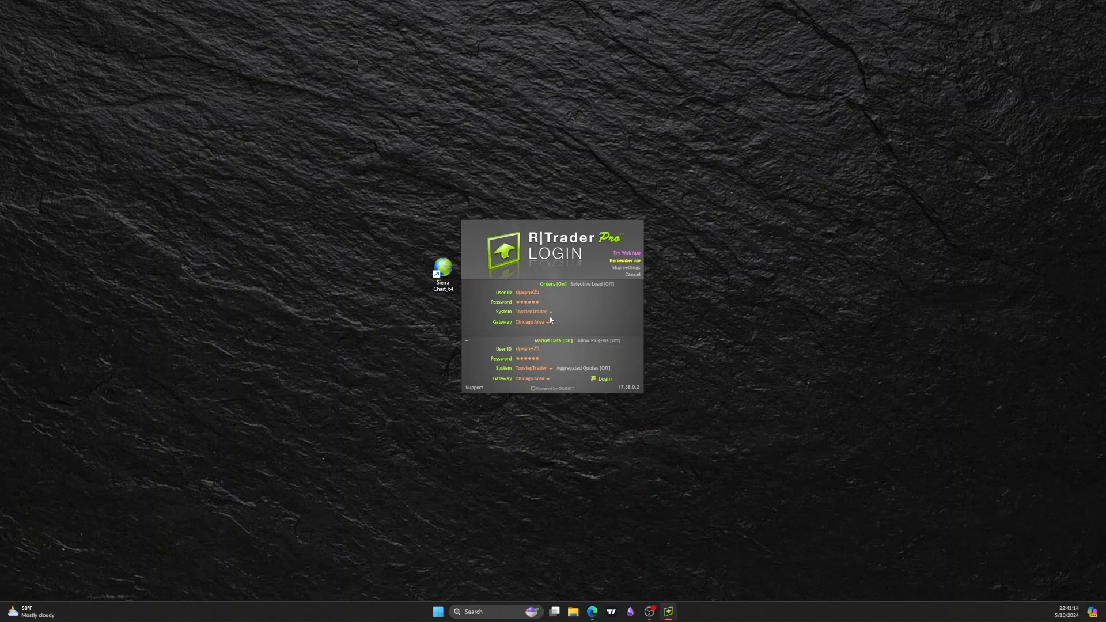
{"action": "left_click", "coordinate": [549, 311]}
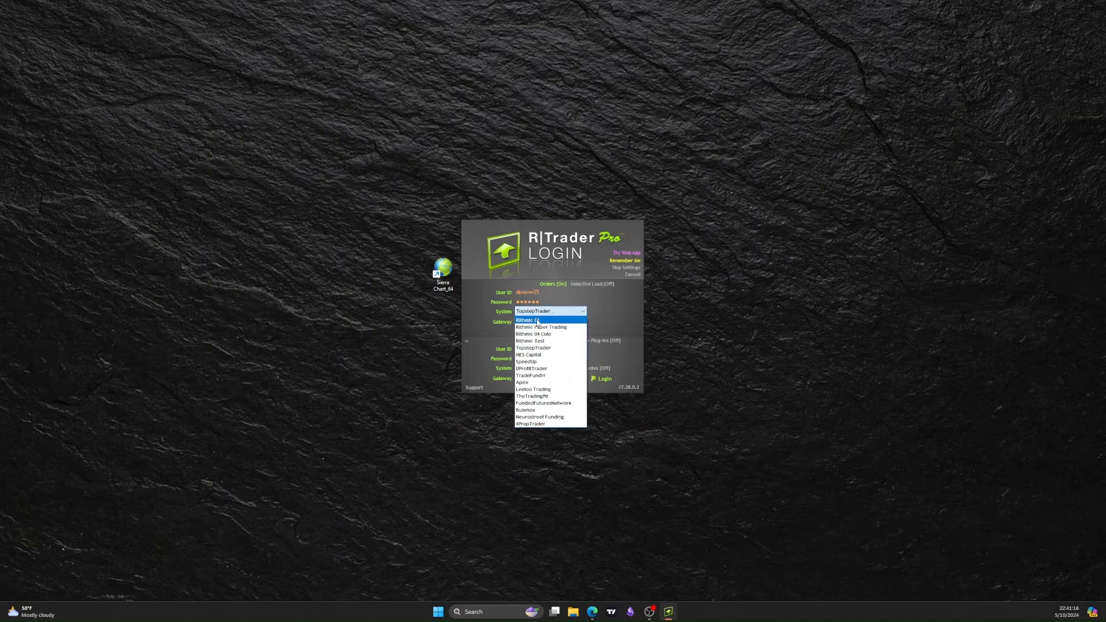
{"action": "mouse_move", "coordinate": [533, 348]}
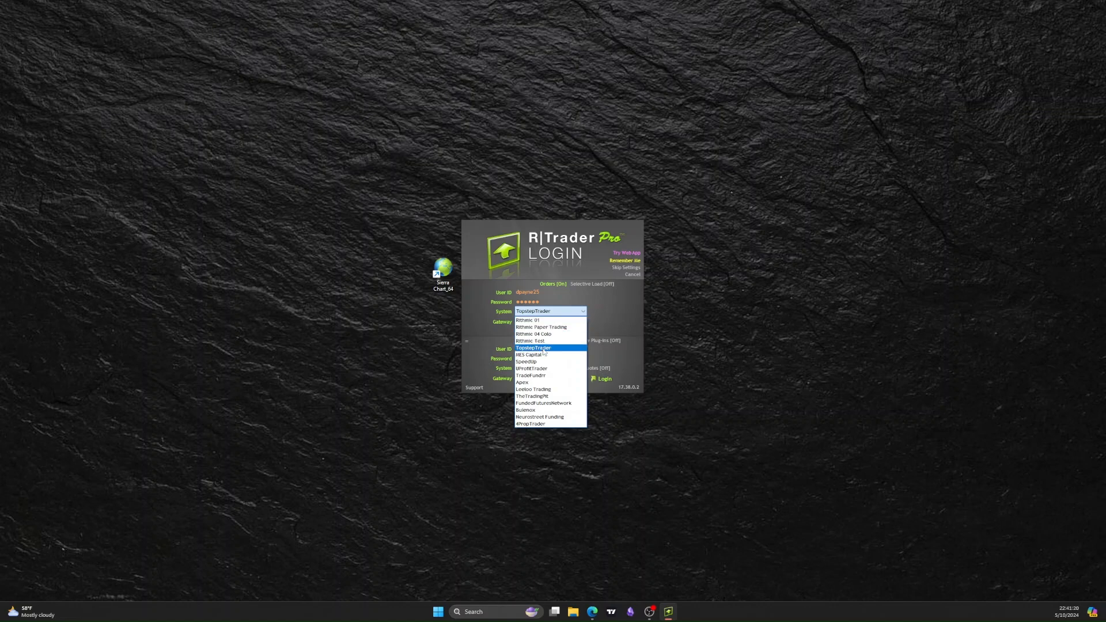
{"action": "left_click", "coordinate": [533, 348]}
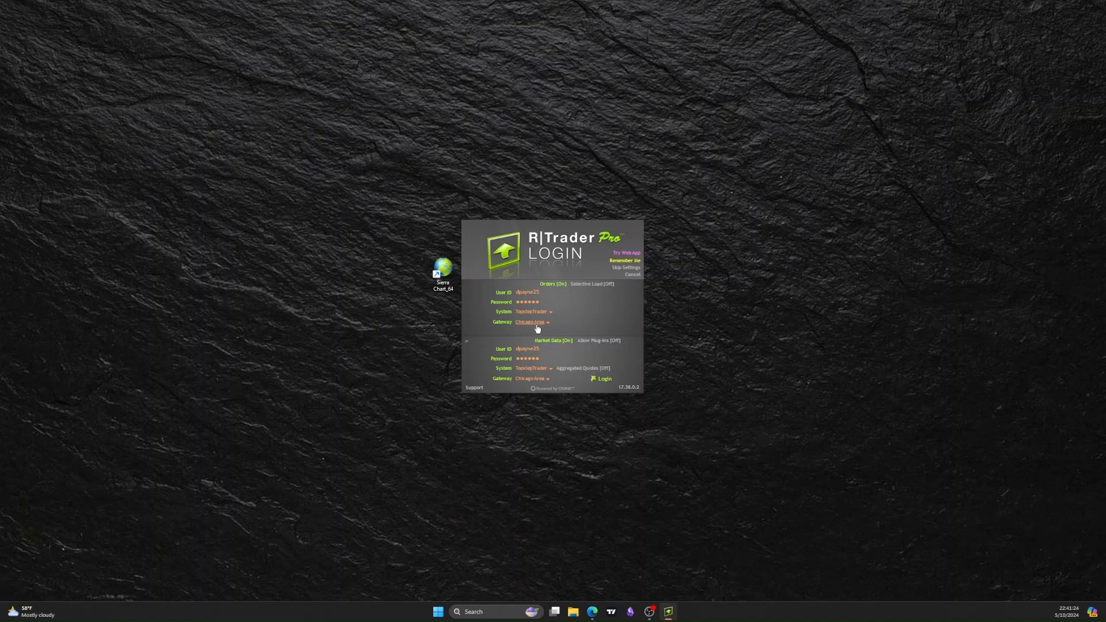
{"action": "left_click", "coordinate": [549, 321]}
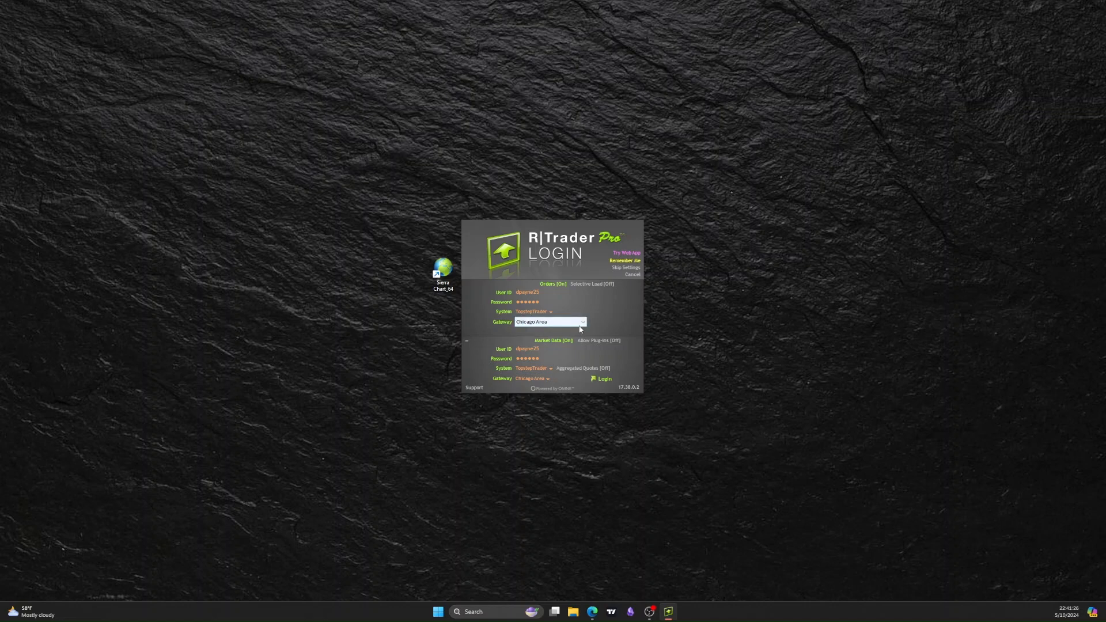
{"action": "left_click", "coordinate": [582, 321]}
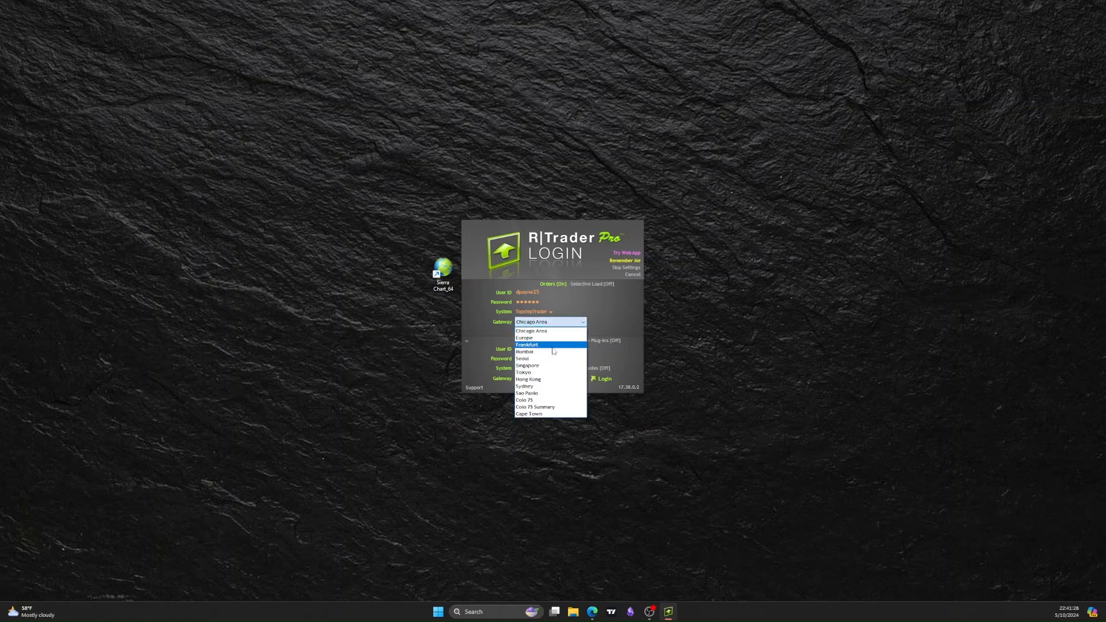
{"action": "mouse_move", "coordinate": [523, 338]}
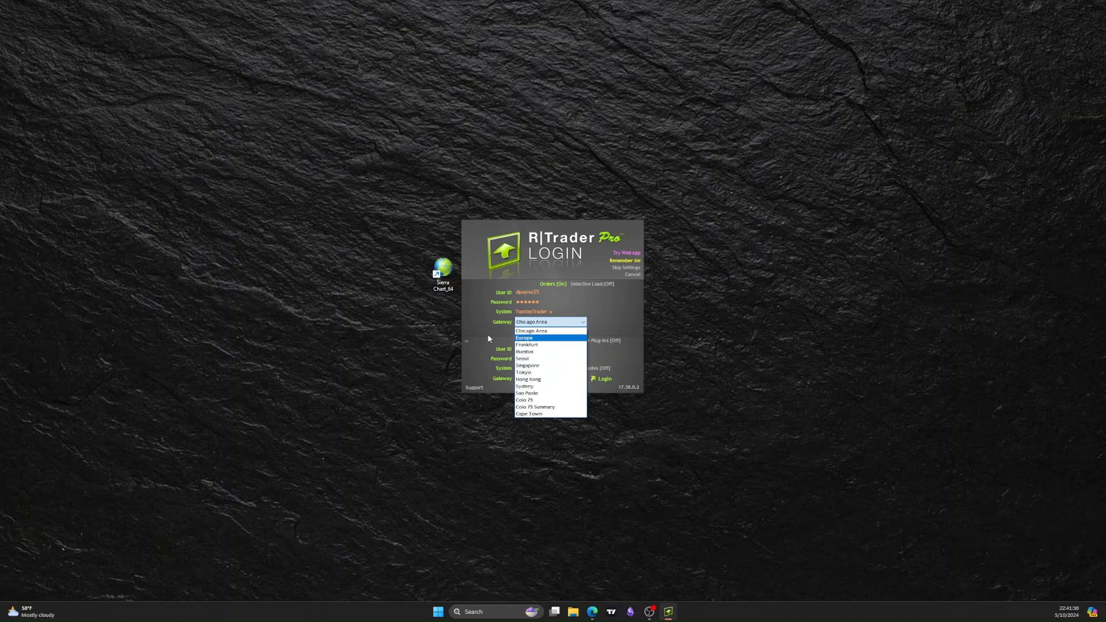
{"action": "left_click", "coordinate": [531, 331]}
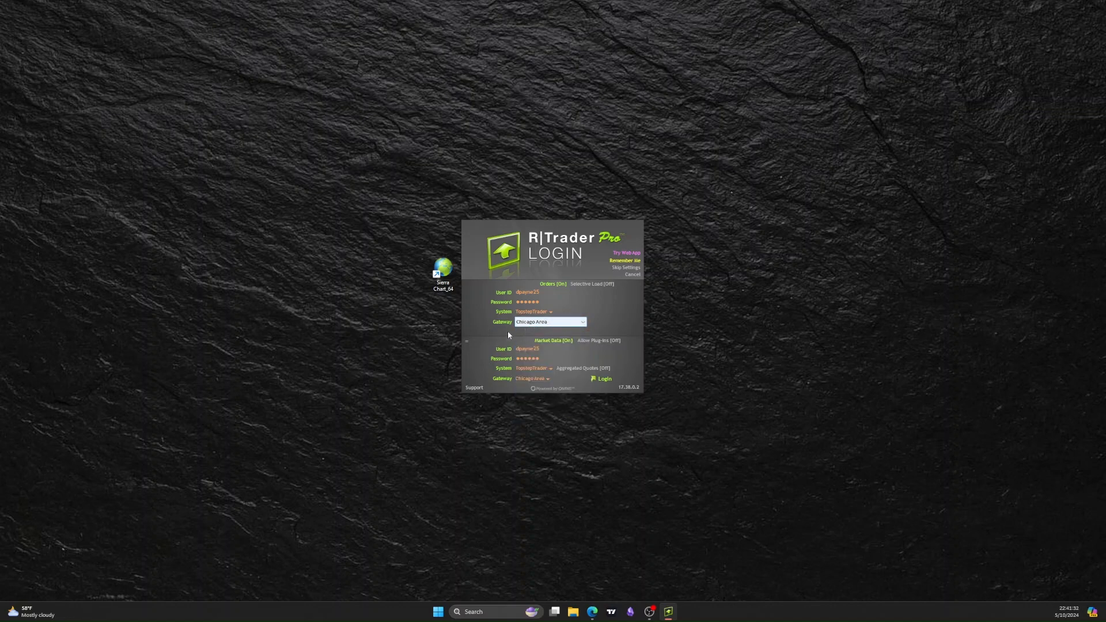
{"action": "left_click", "coordinate": [550, 322]}
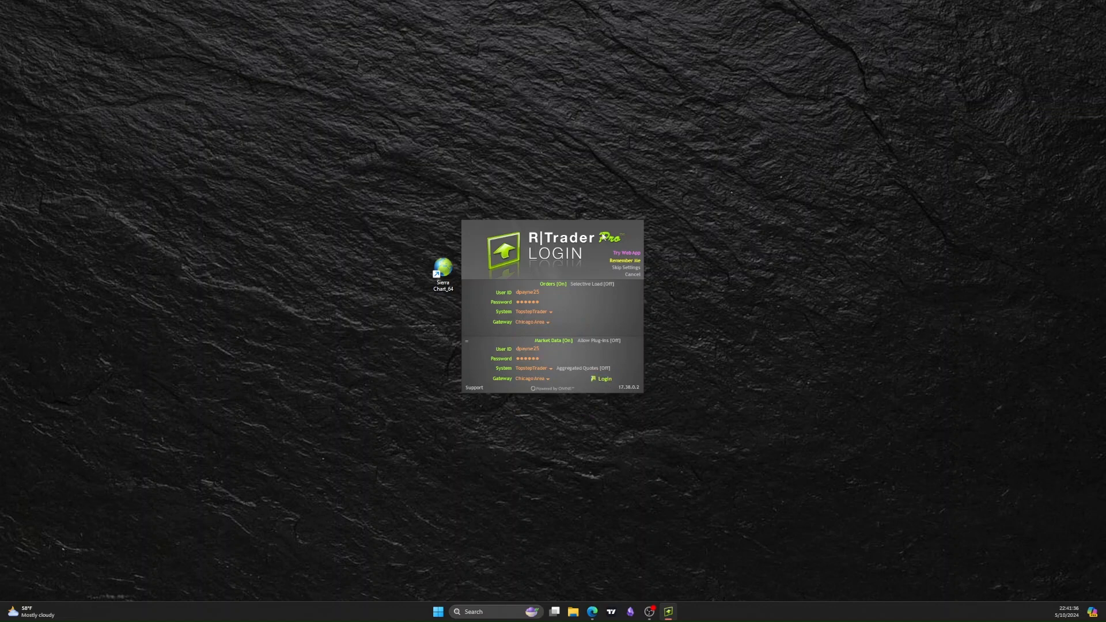
{"action": "mouse_move", "coordinate": [587, 231]}
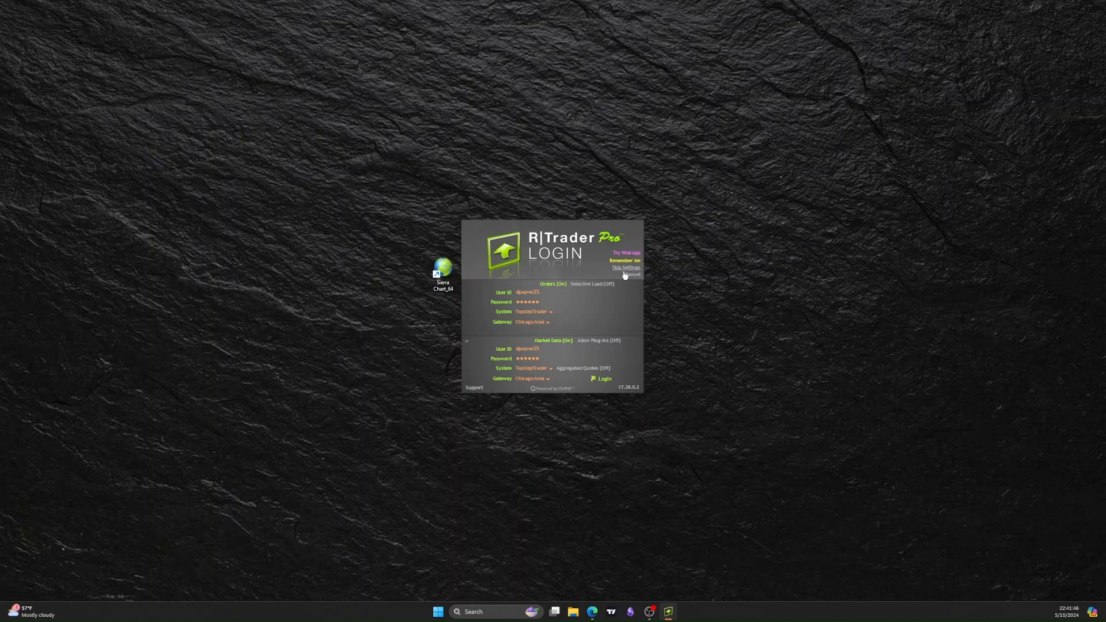
{"action": "mouse_move", "coordinate": [637, 283]}
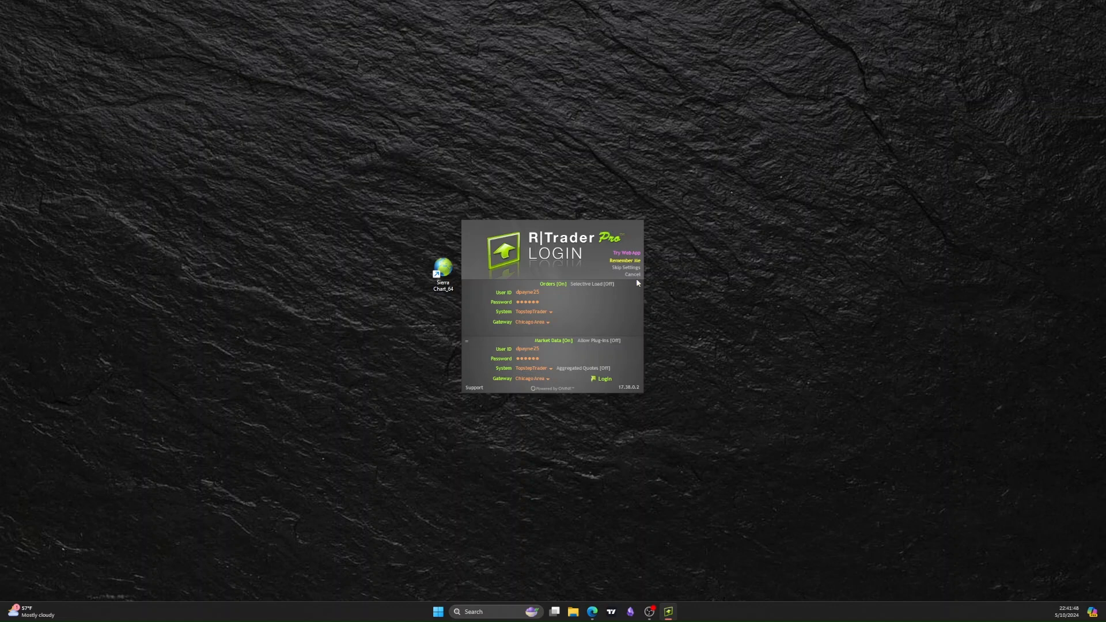
{"action": "mouse_move", "coordinate": [669, 612]}
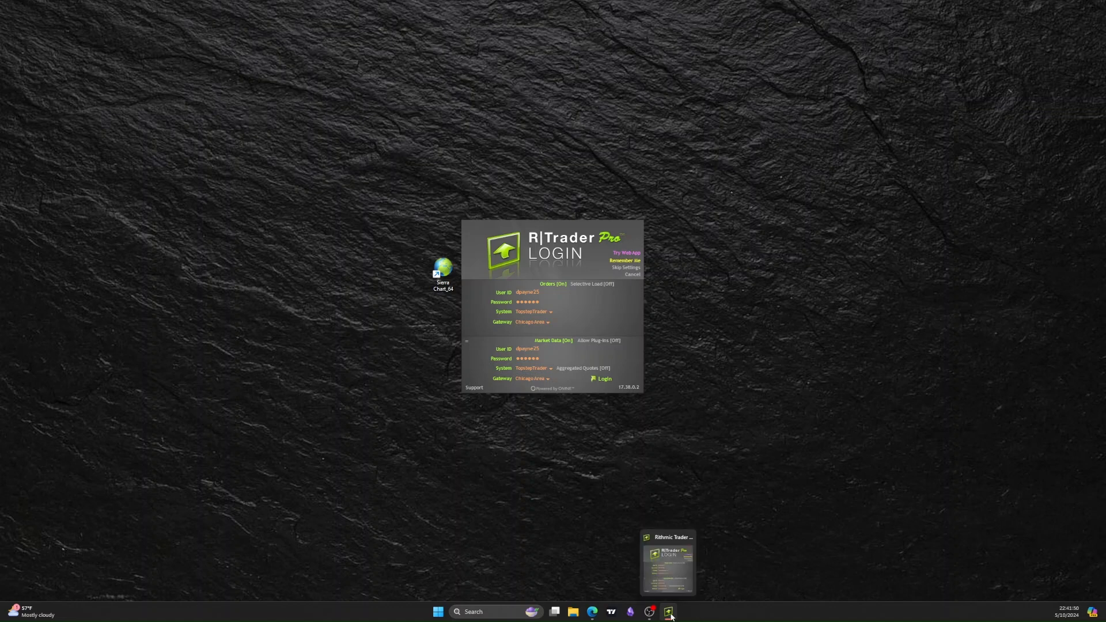
Step: Close the R|Trader Pro login window from the taskbar and launch Sierra Chart
{"action": "right_click", "coordinate": [667, 612]}
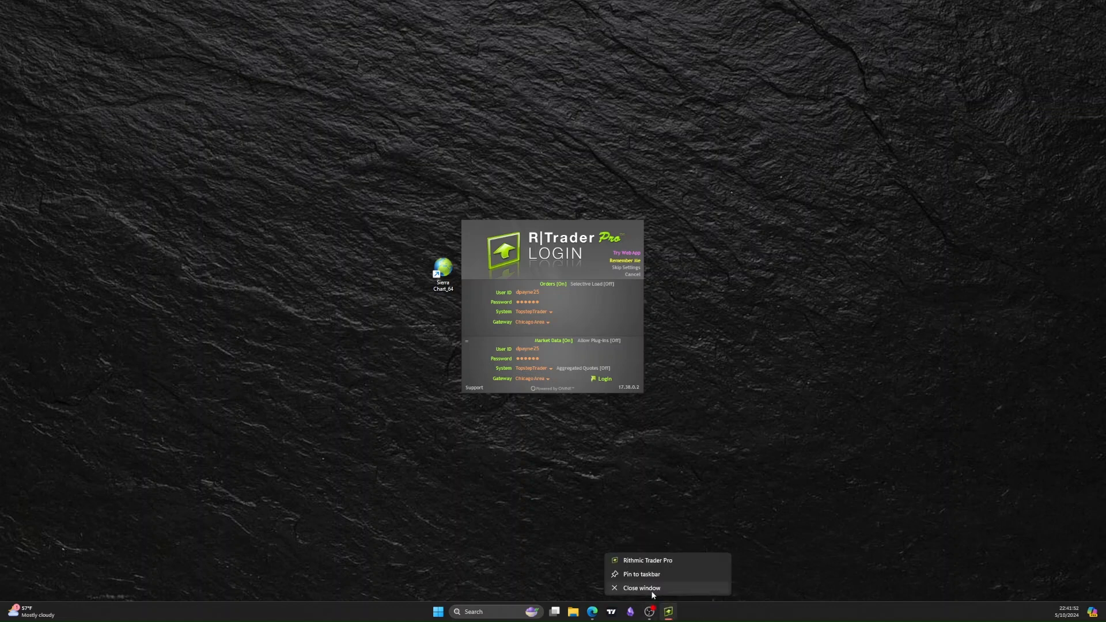
{"action": "left_click", "coordinate": [642, 587]}
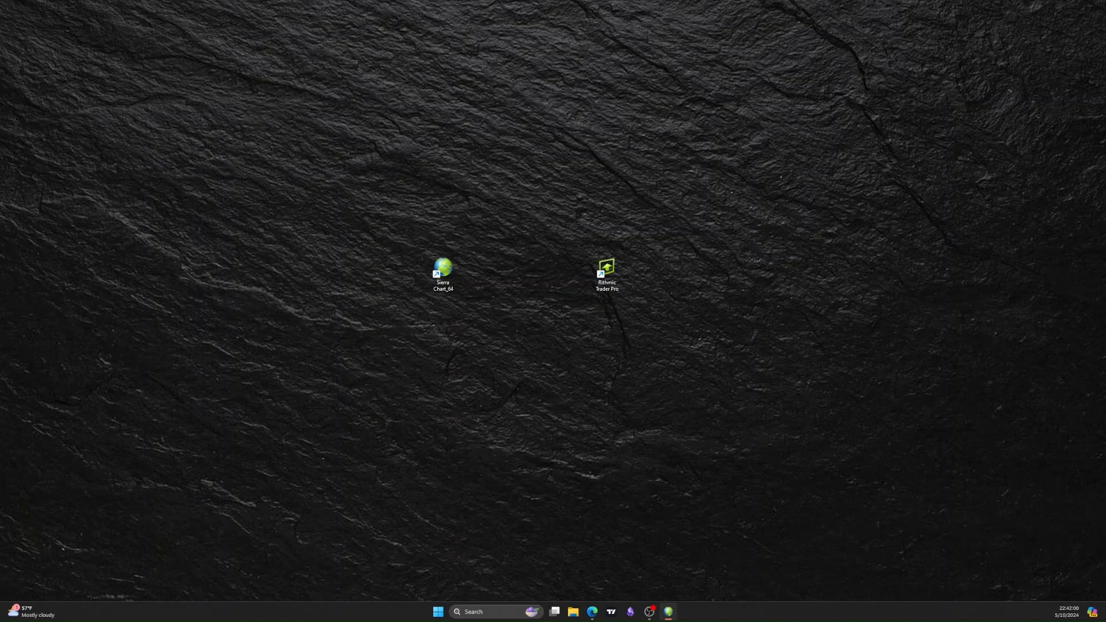
{"action": "double_click", "coordinate": [442, 266]}
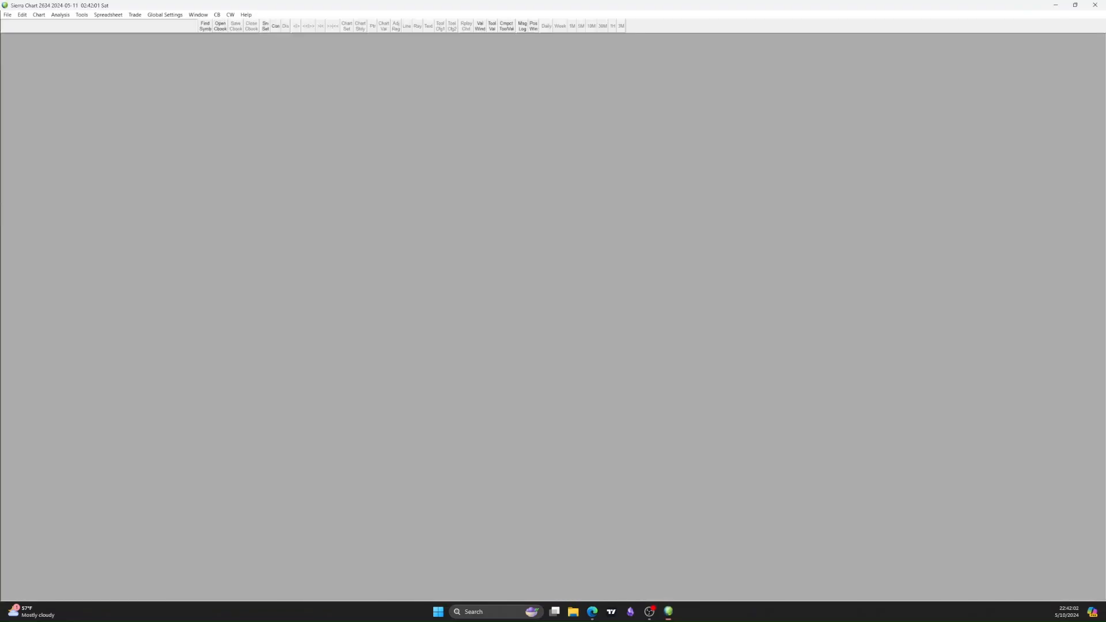
Step: Show Sierra Chart's File menu and point to Data/Trade Service Settings
{"action": "left_click", "coordinate": [7, 14]}
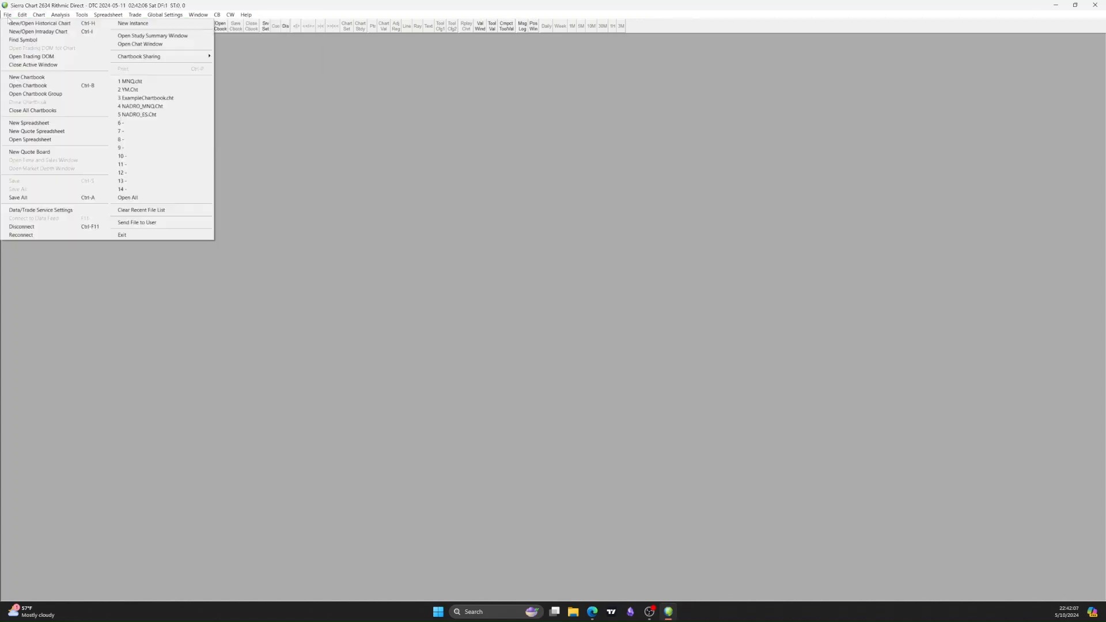
{"action": "mouse_move", "coordinate": [40, 210]}
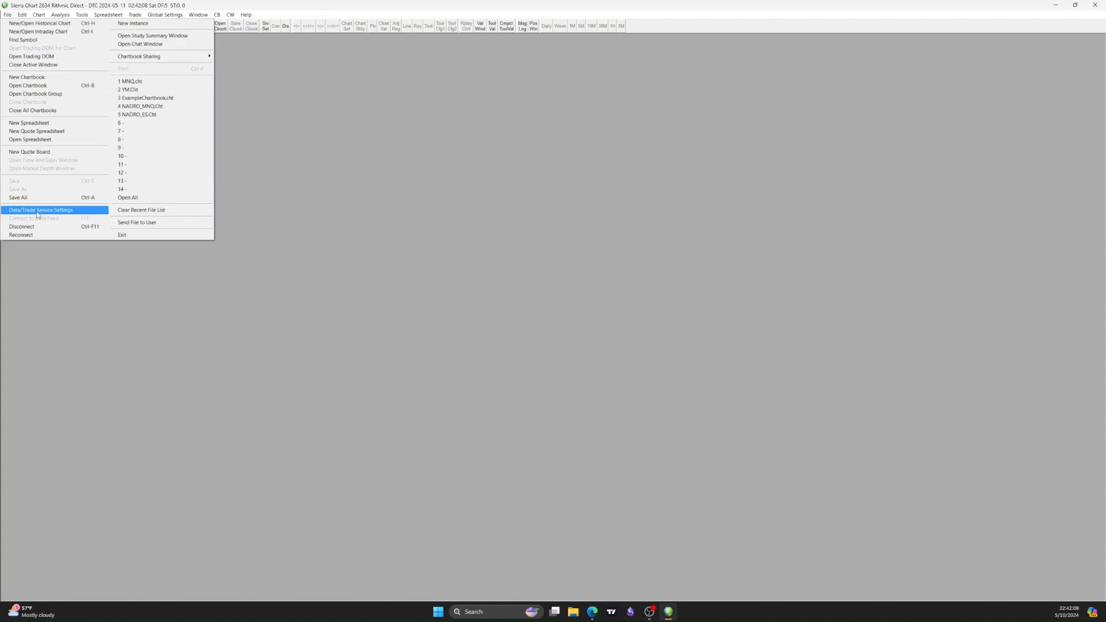
{"action": "left_click", "coordinate": [148, 80]}
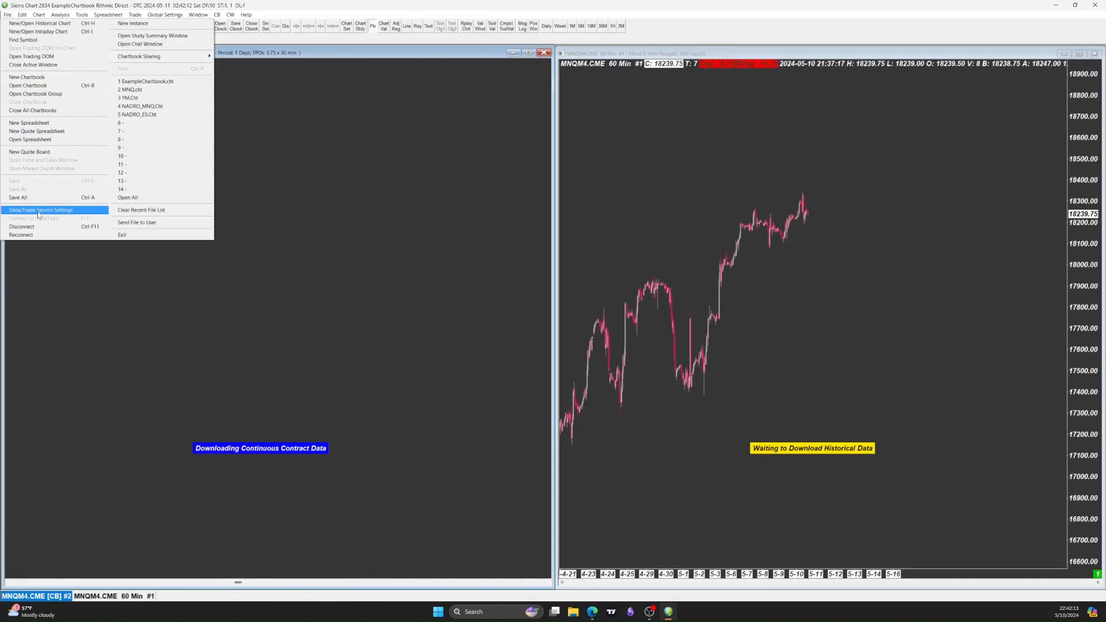
Step: Set the service to Rithmic Direct - DTC with the TopstepTrader-Chicago Area-Non-Aggregated server
{"action": "left_click", "coordinate": [40, 210]}
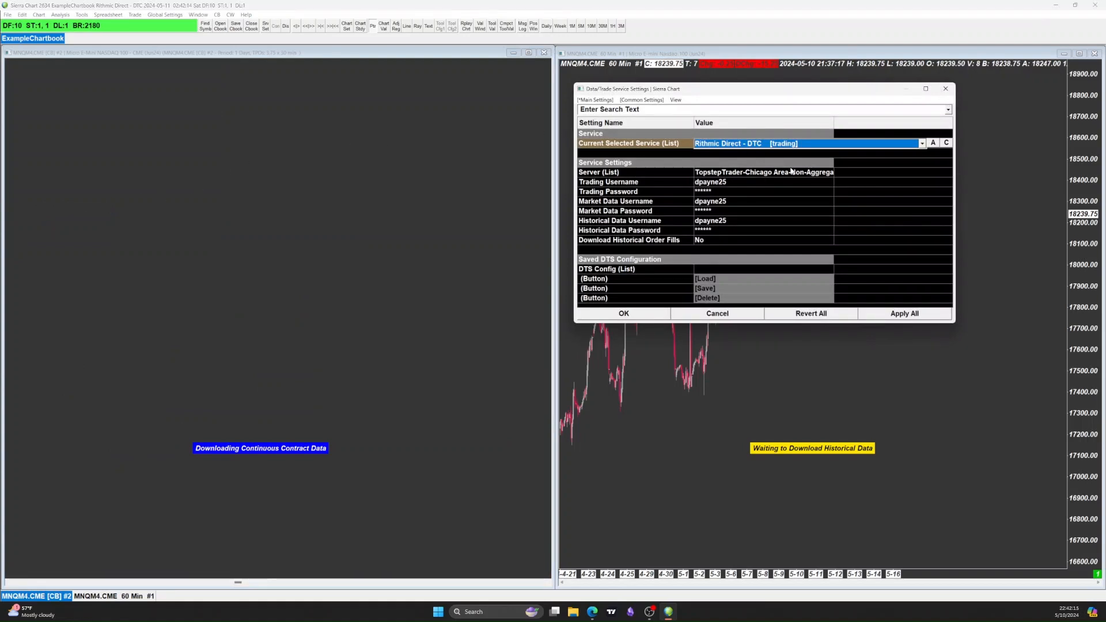
{"action": "left_click", "coordinate": [921, 143]}
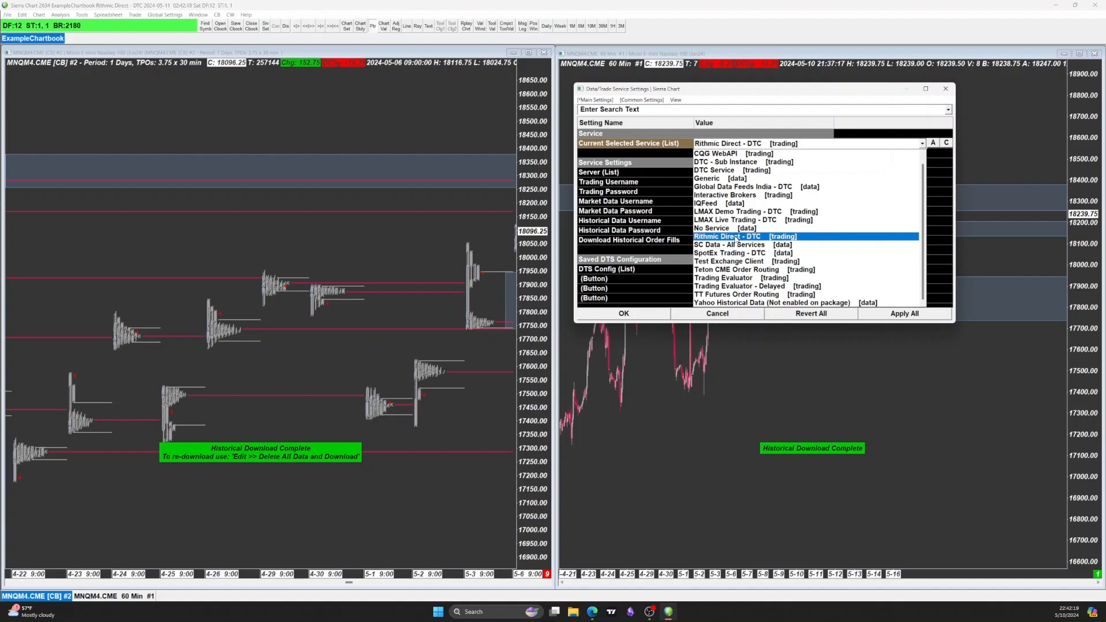
{"action": "left_click", "coordinate": [921, 172]}
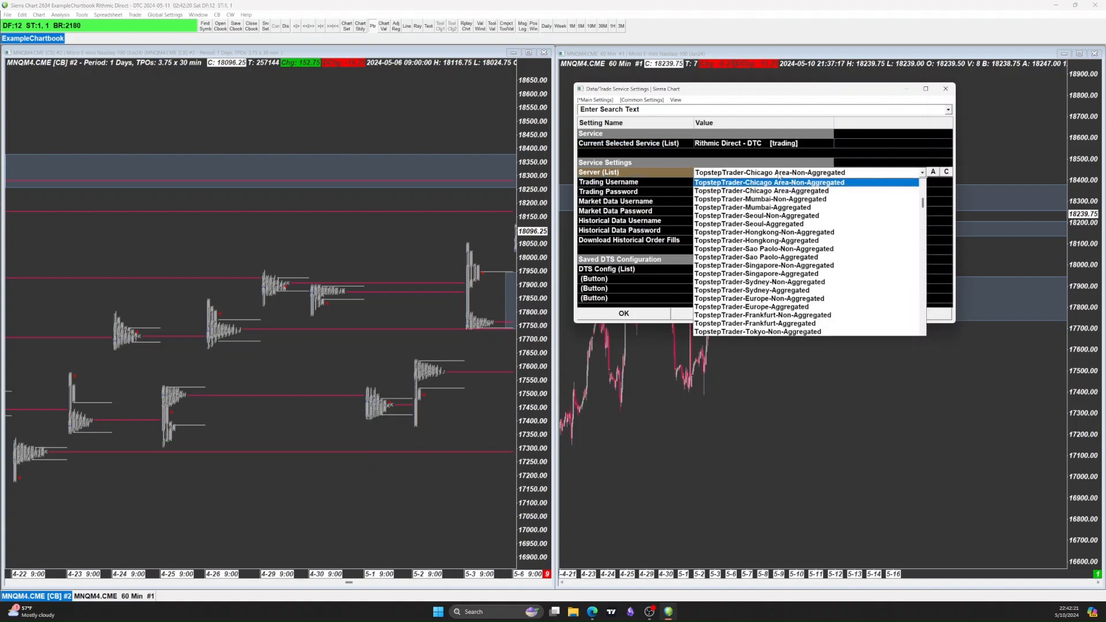
{"action": "left_click", "coordinate": [921, 143]}
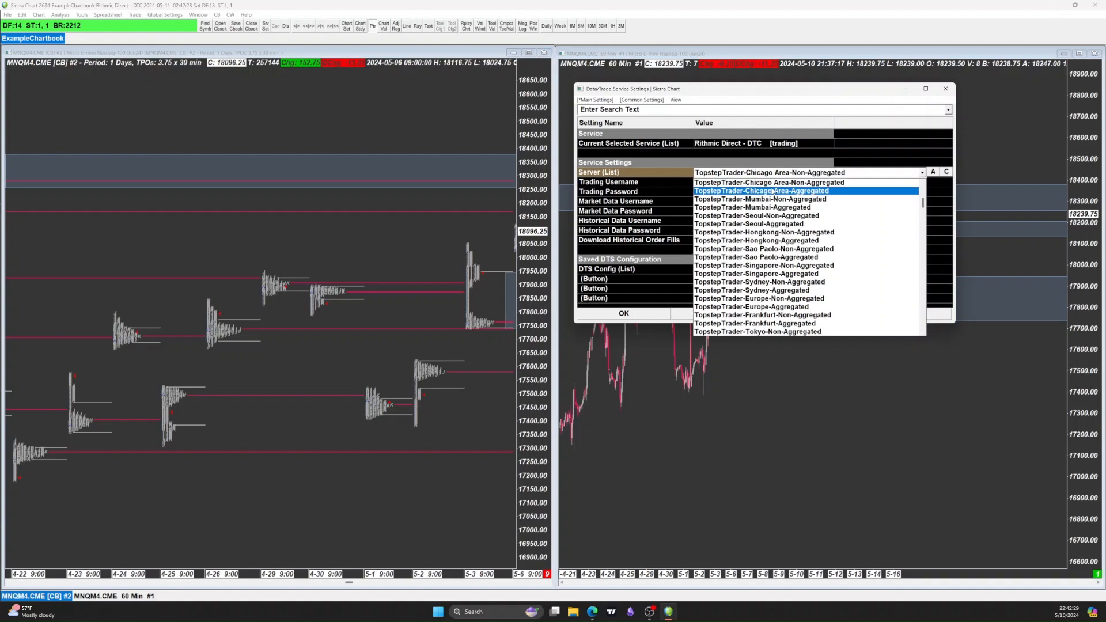
{"action": "scroll", "scroll_direction": "up", "scroll_amount": 3}
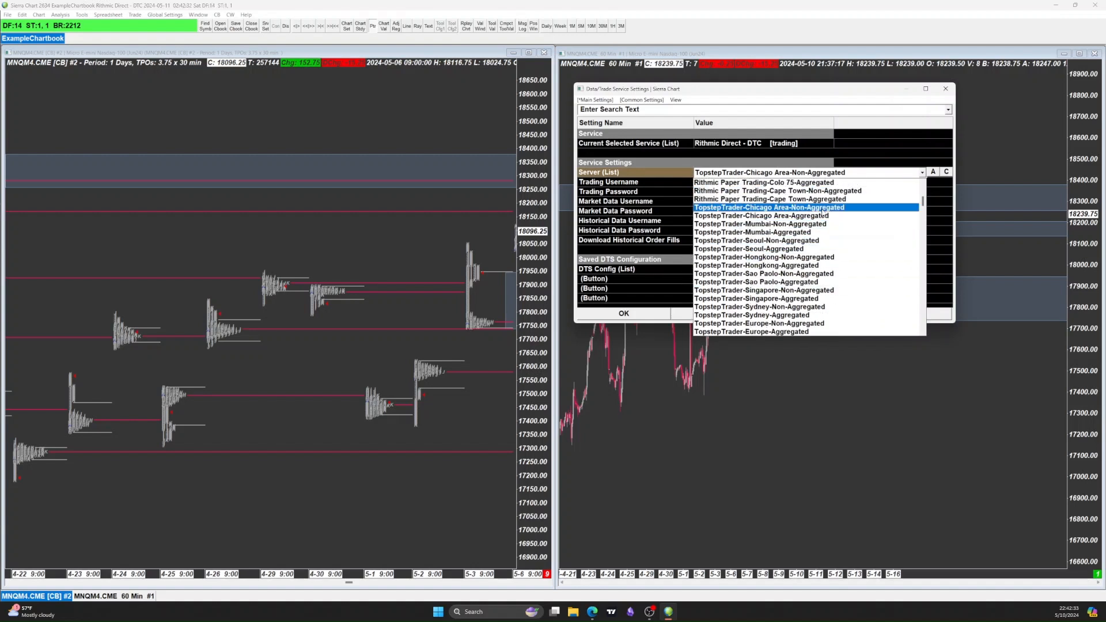
{"action": "left_click", "coordinate": [767, 207]}
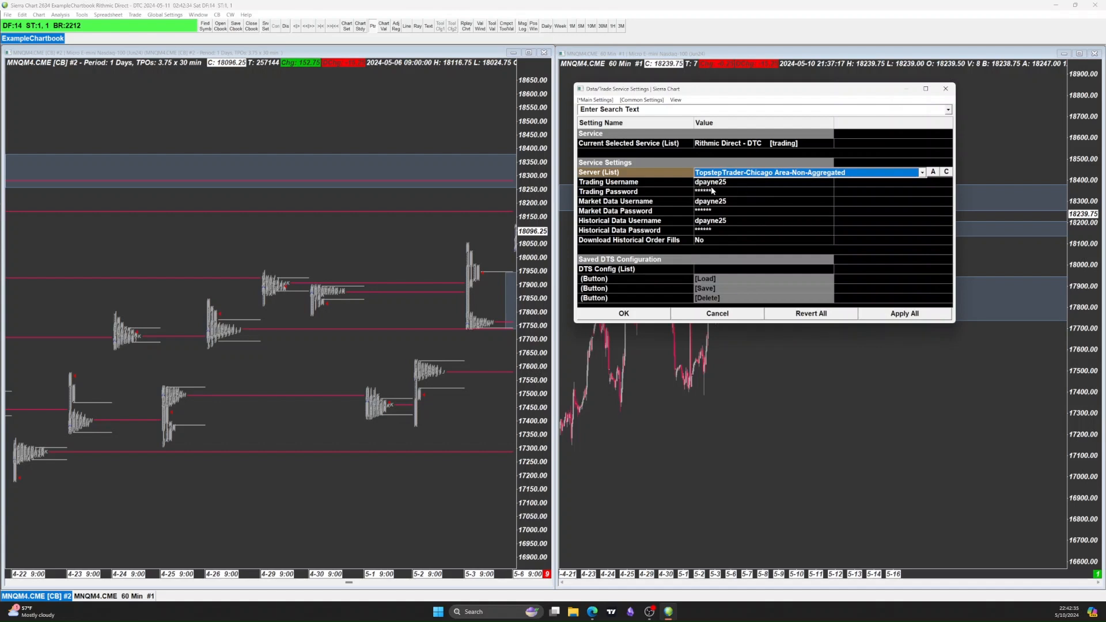
{"action": "mouse_move", "coordinate": [708, 220]}
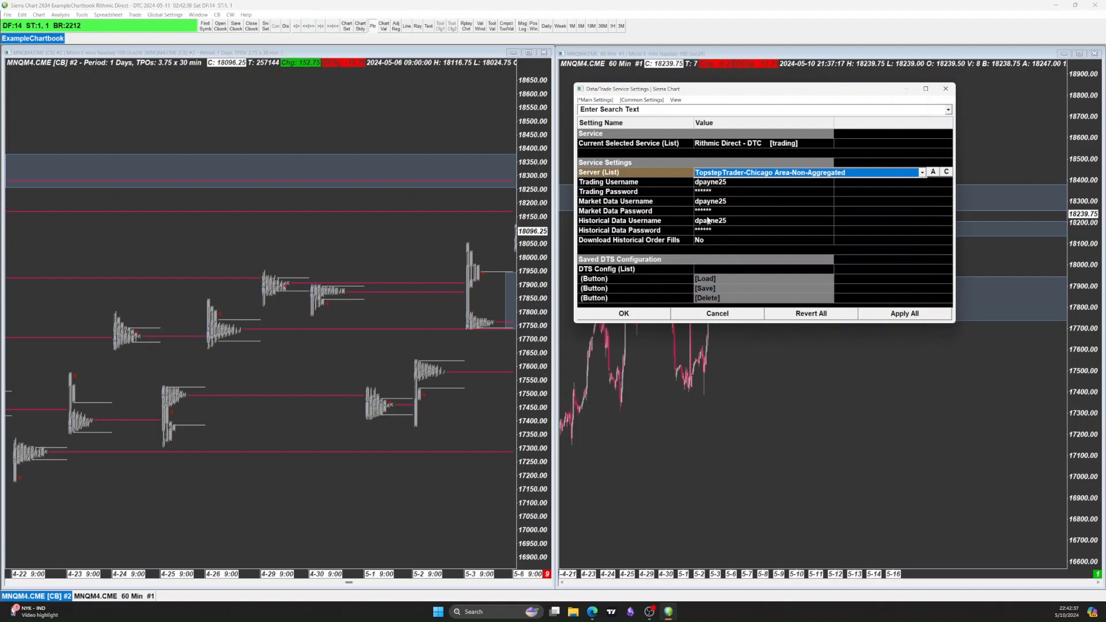
{"action": "mouse_move", "coordinate": [729, 191]}
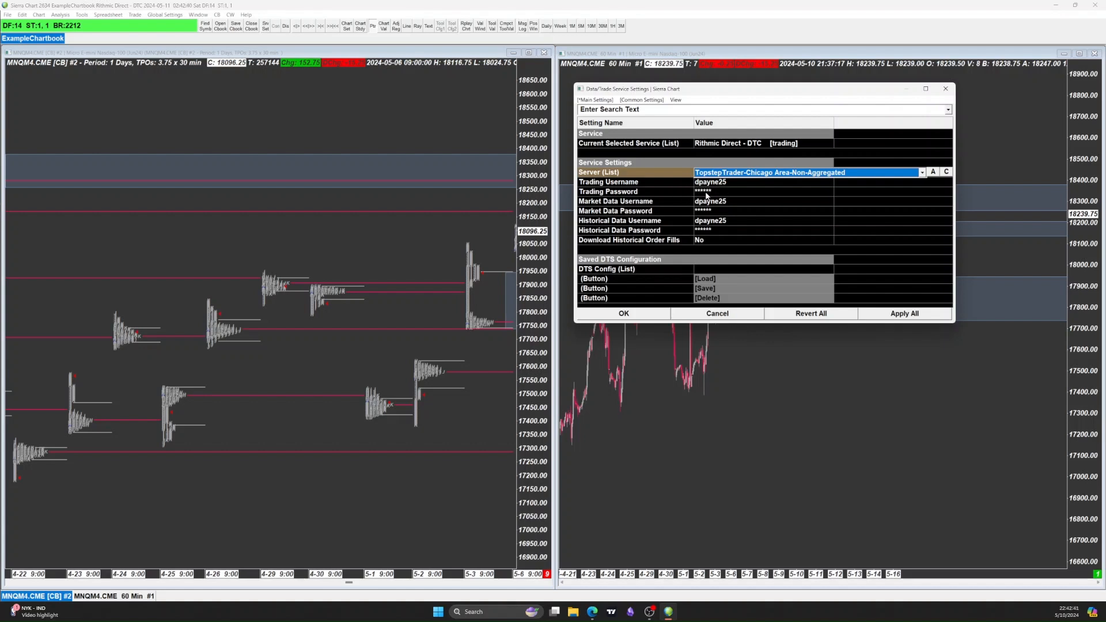
{"action": "mouse_move", "coordinate": [964, 100]}
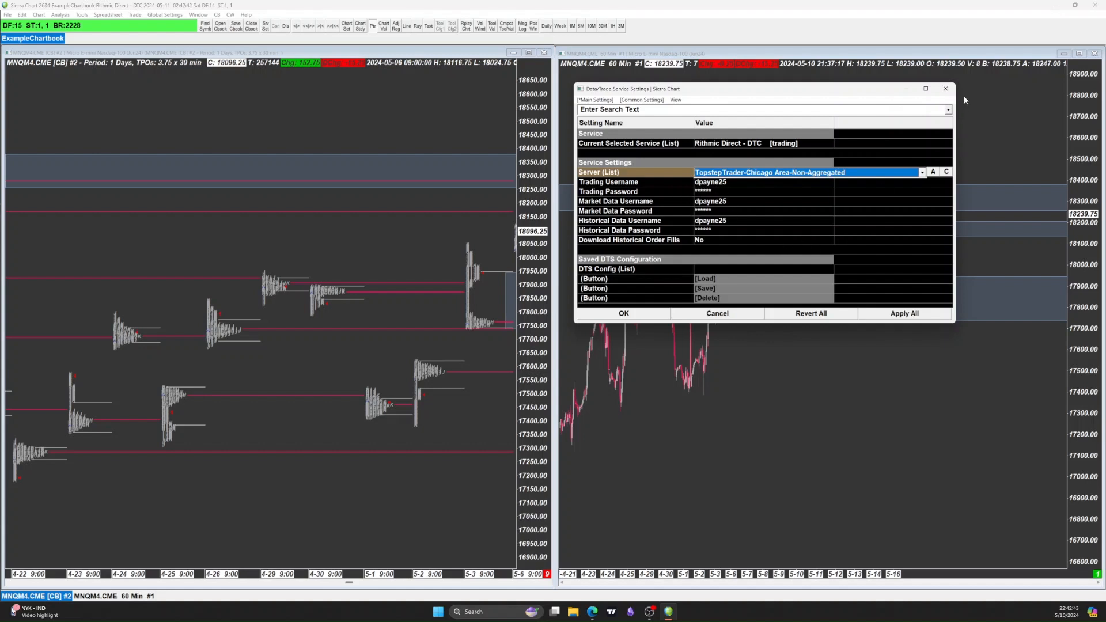
{"action": "mouse_move", "coordinate": [945, 89]}
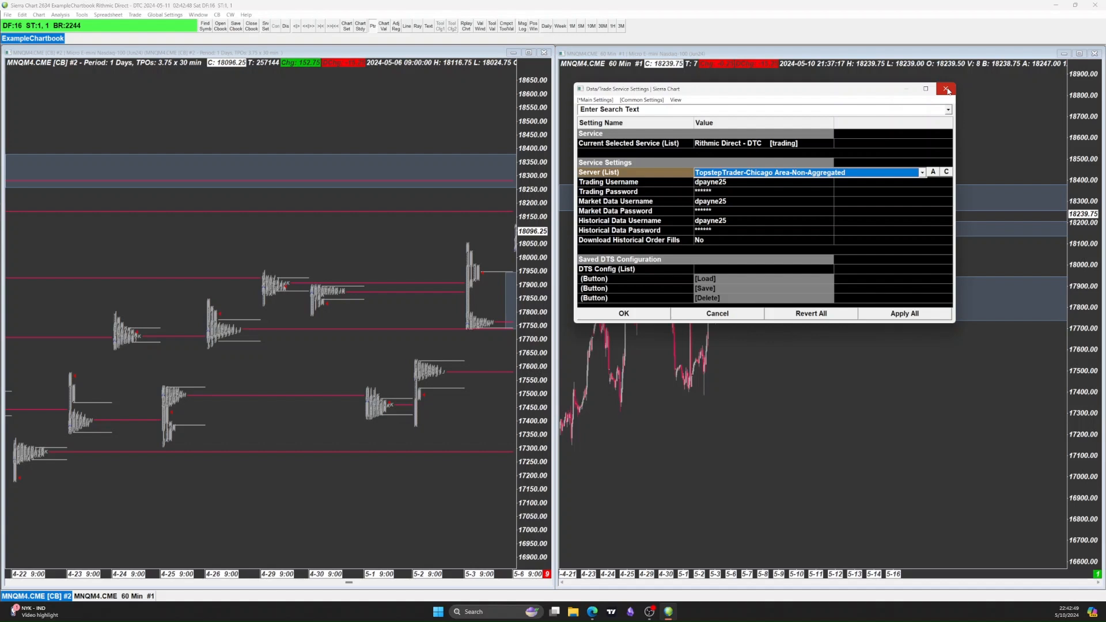
{"action": "mouse_move", "coordinate": [756, 161]}
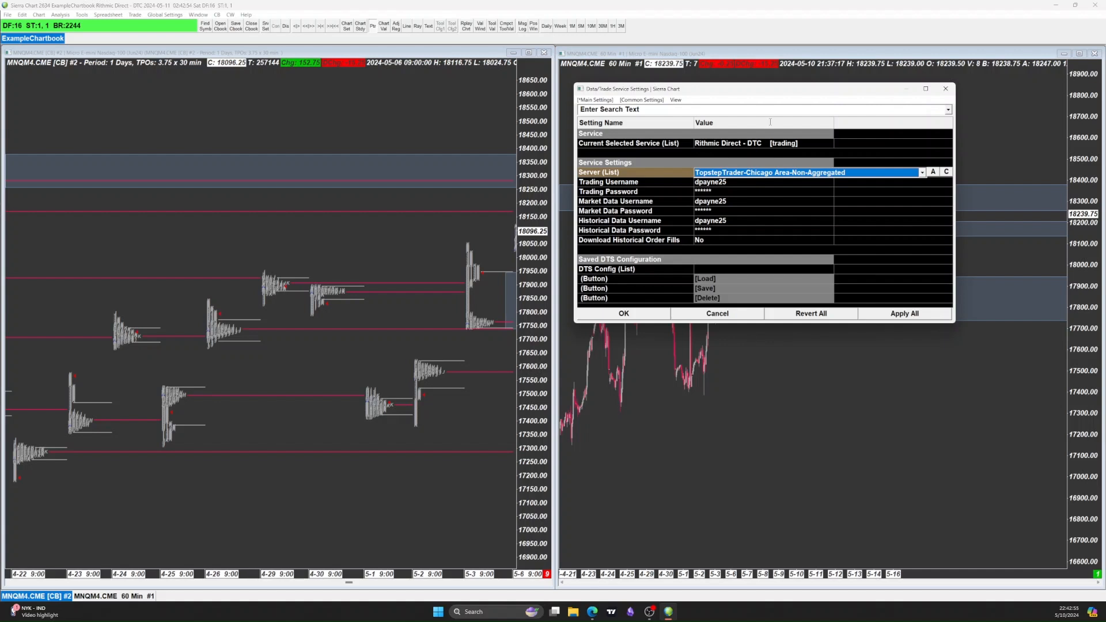
{"action": "mouse_move", "coordinate": [753, 159]}
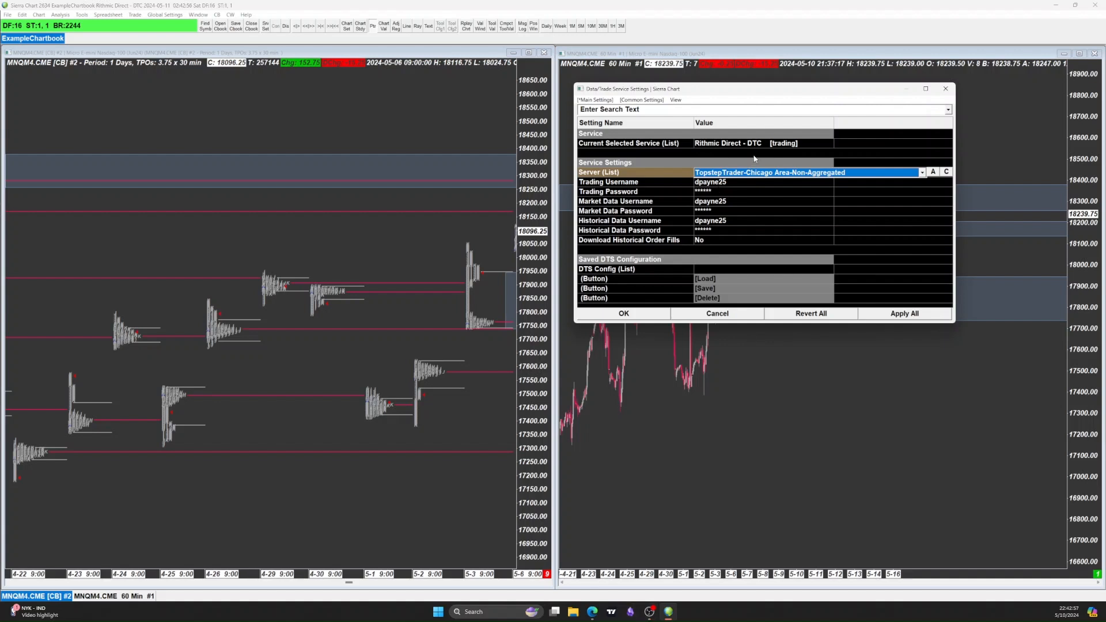
Step: Reselect Rithmic Direct - DTC as the current service, then bring Edge to the front
{"action": "left_click", "coordinate": [922, 144]}
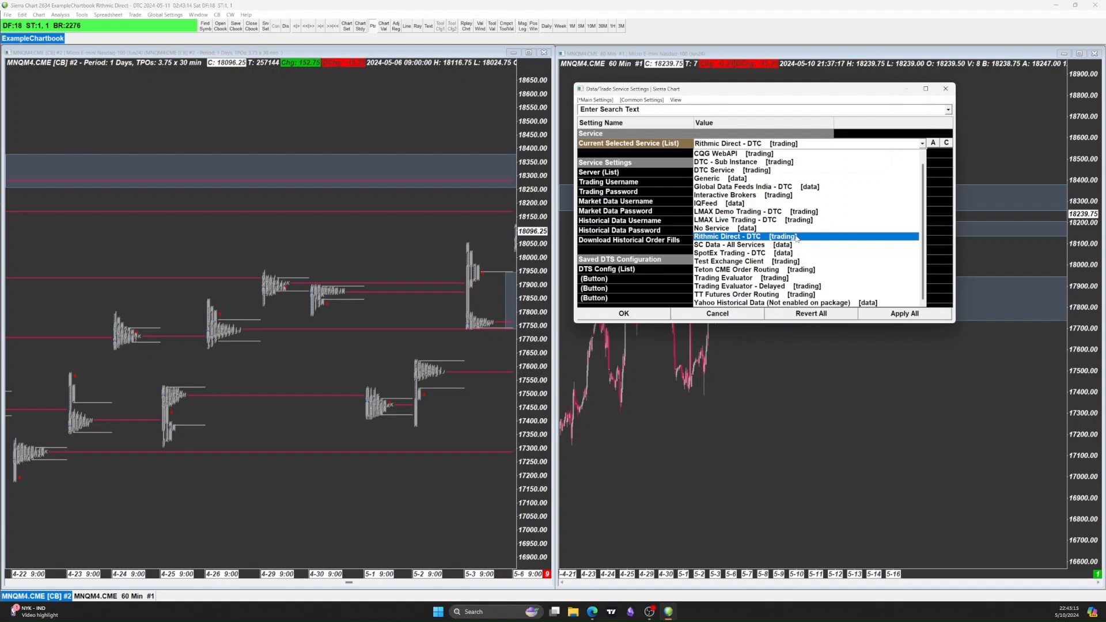
{"action": "left_click", "coordinate": [726, 235]}
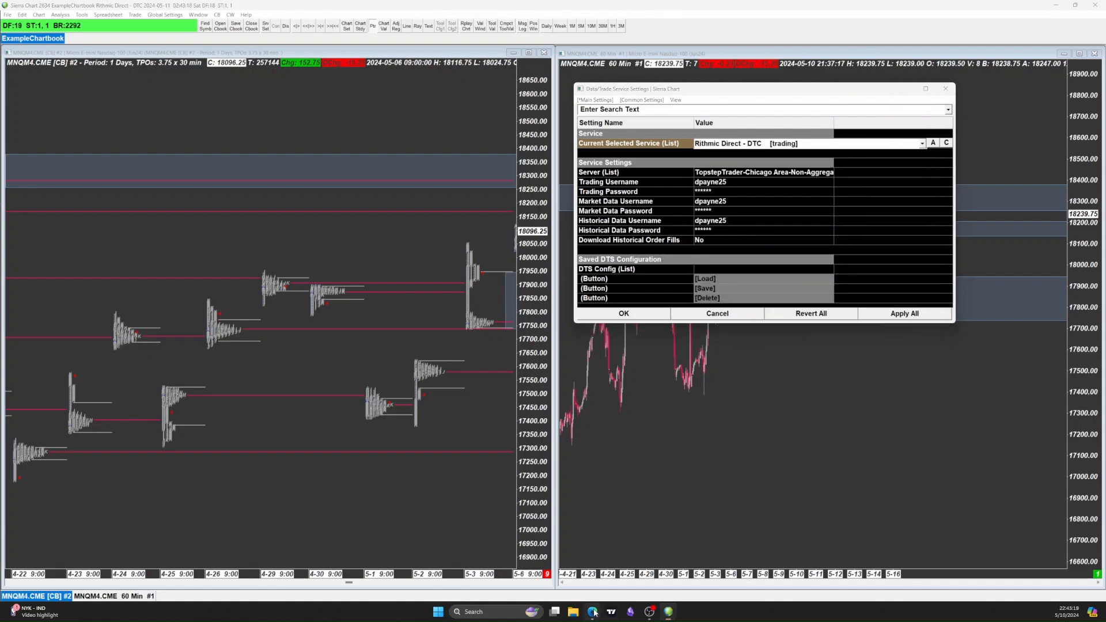
{"action": "left_click", "coordinate": [591, 612]}
{"action": "type", "text": "sierra"}
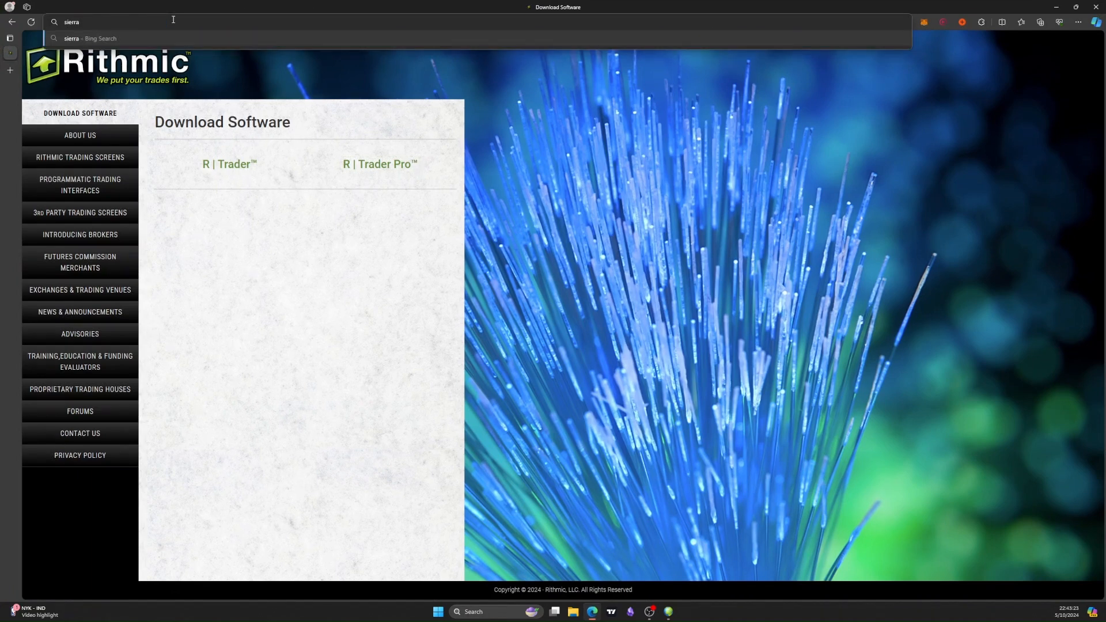
Step: Go to the Sierra Chart website and open Account Management > Activate Services
{"action": "key", "text": "Return"}
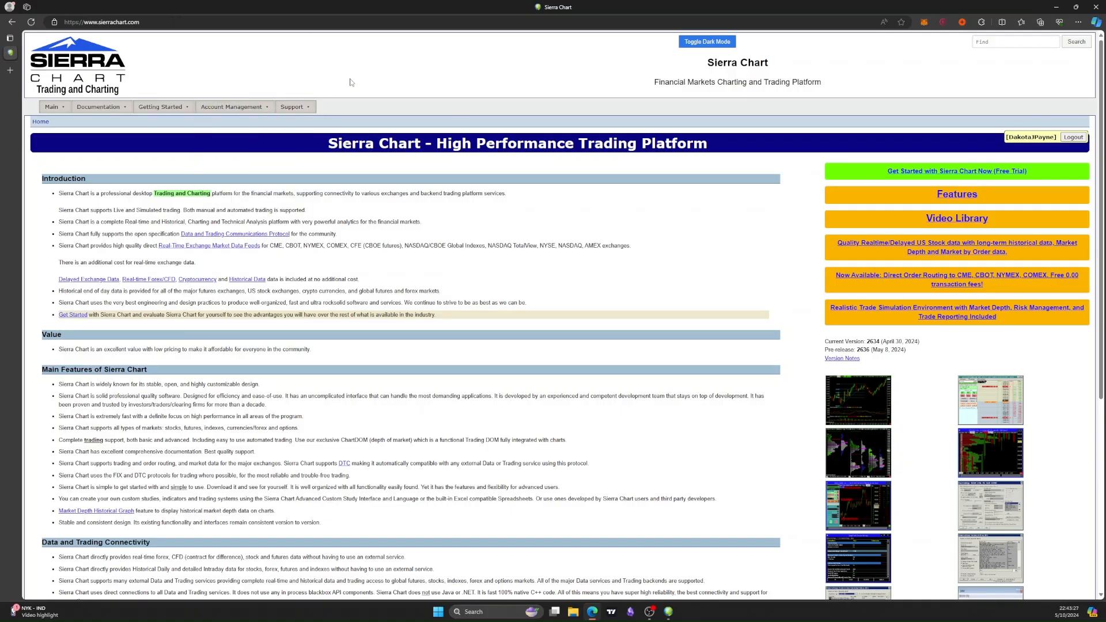
{"action": "left_click", "coordinate": [231, 106]}
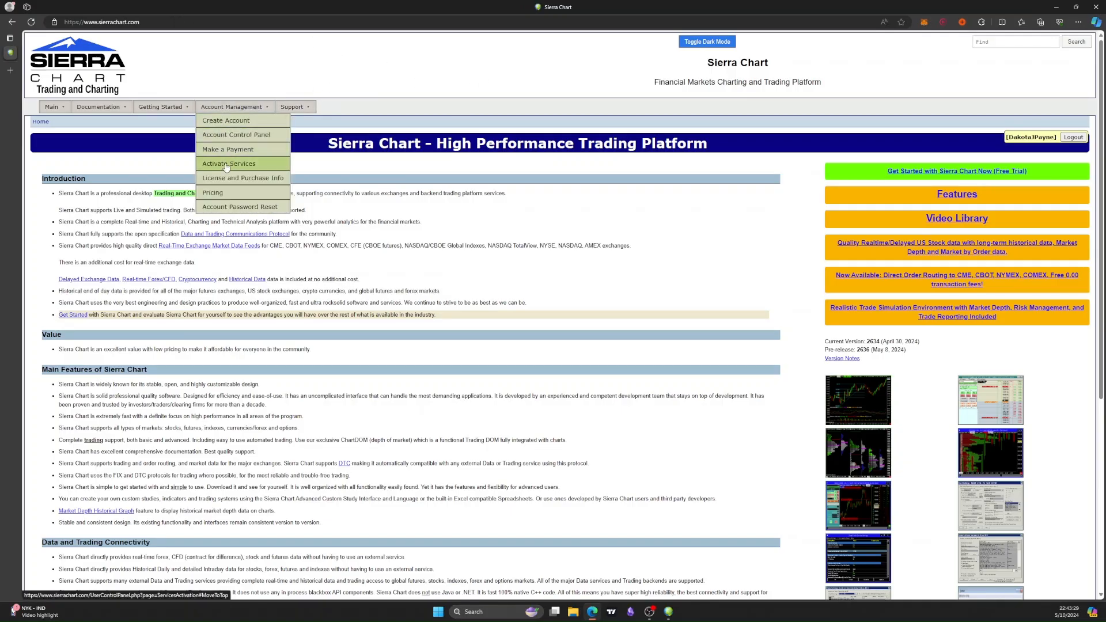
{"action": "left_click", "coordinate": [229, 163]}
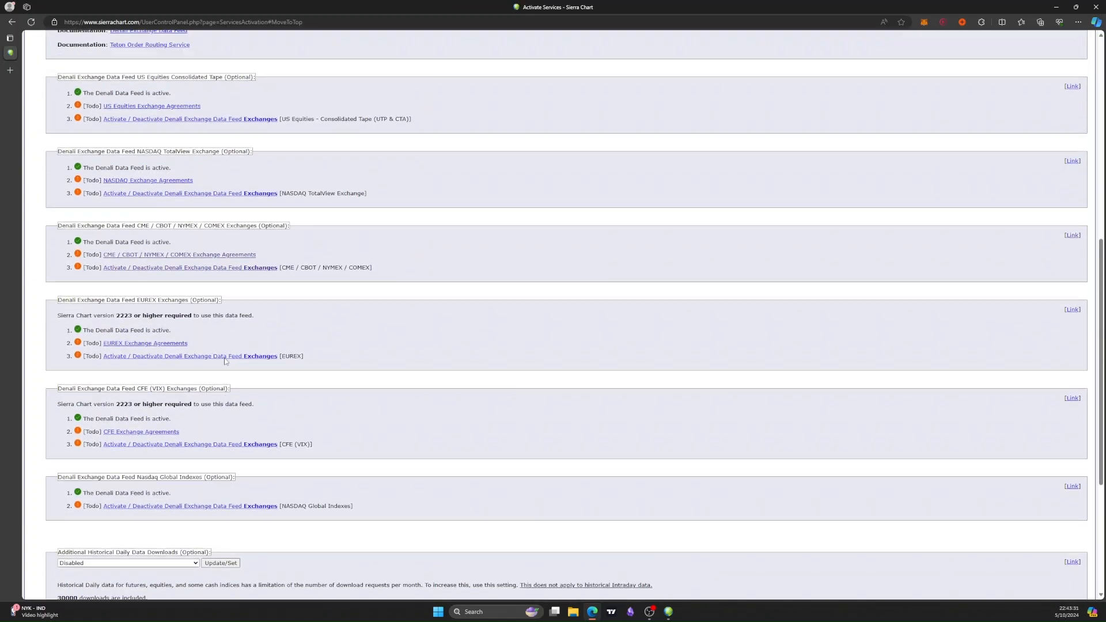
{"action": "scroll", "scroll_direction": "up", "scroll_amount": 3}
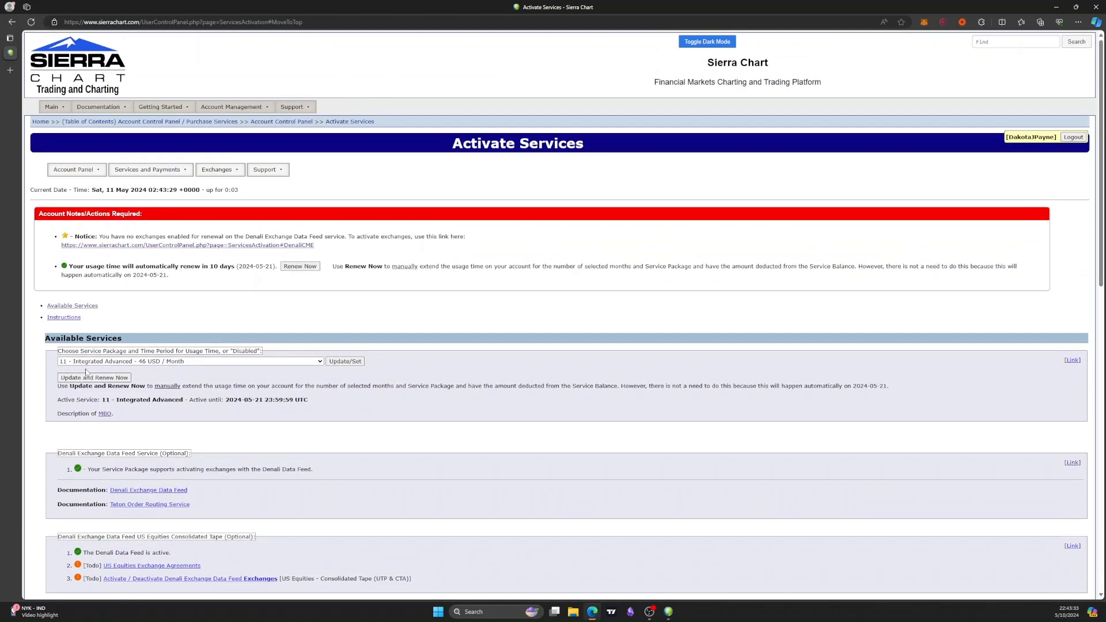
{"action": "mouse_move", "coordinate": [273, 367]}
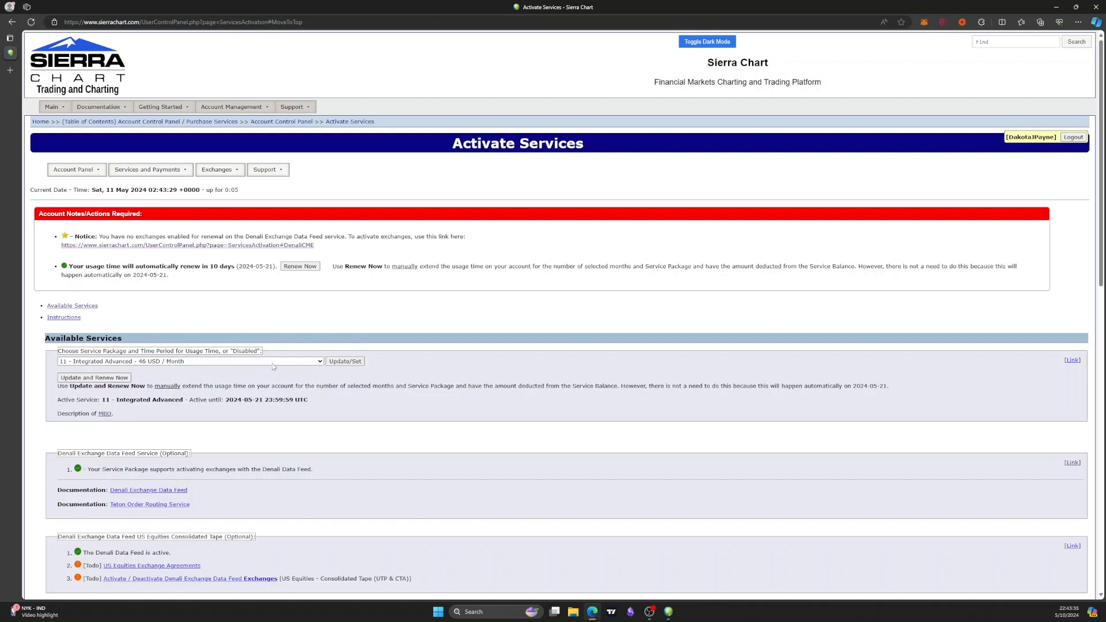
{"action": "left_click", "coordinate": [188, 361]}
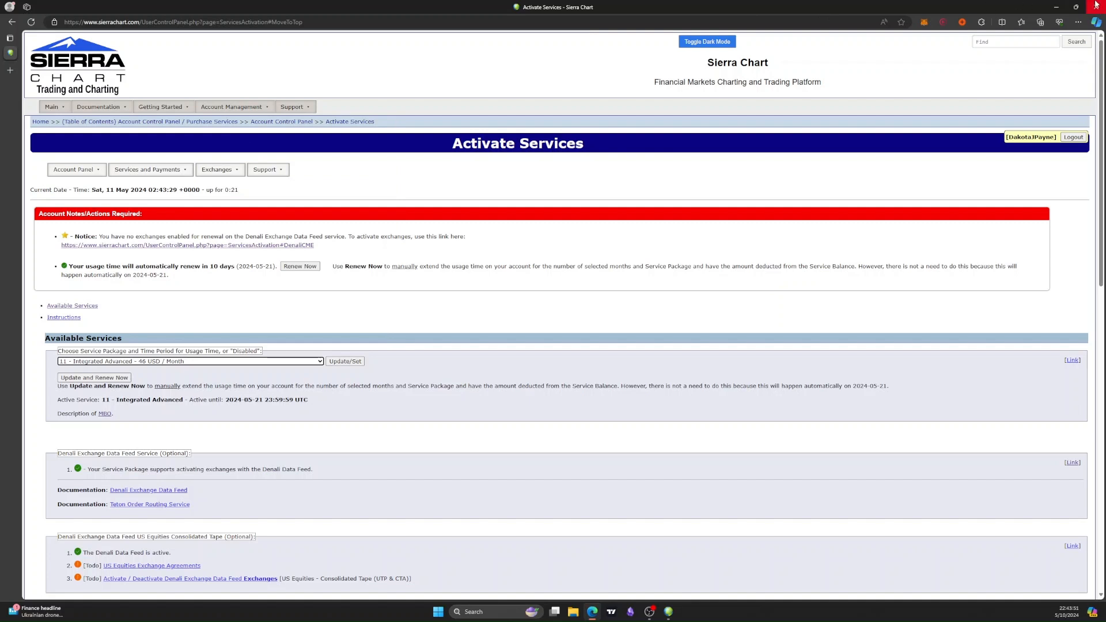
{"action": "left_click", "coordinate": [1095, 22]}
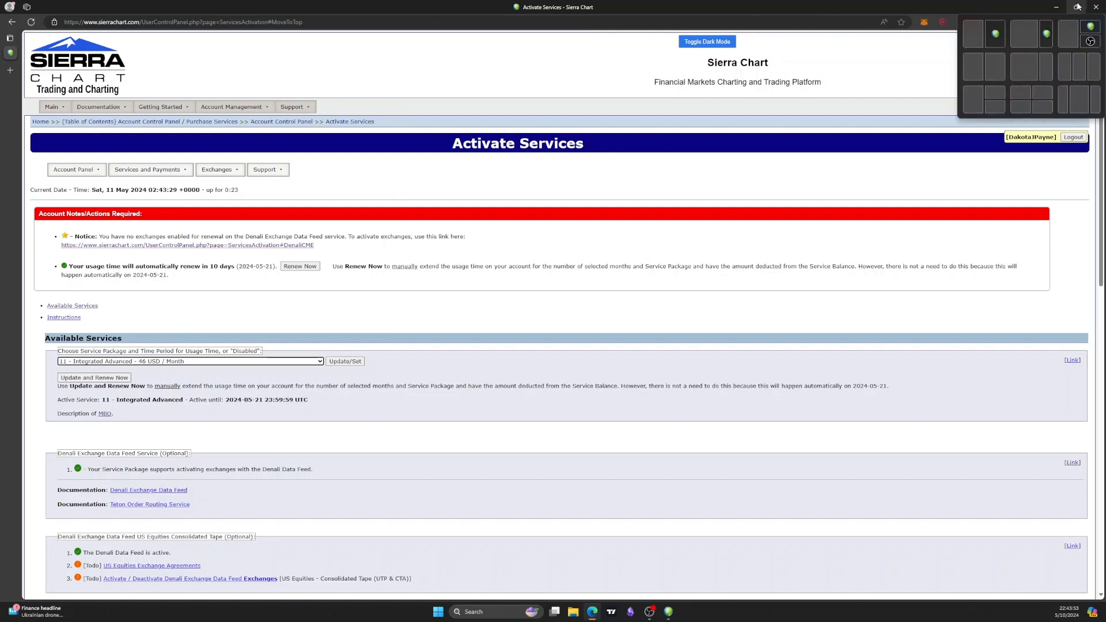